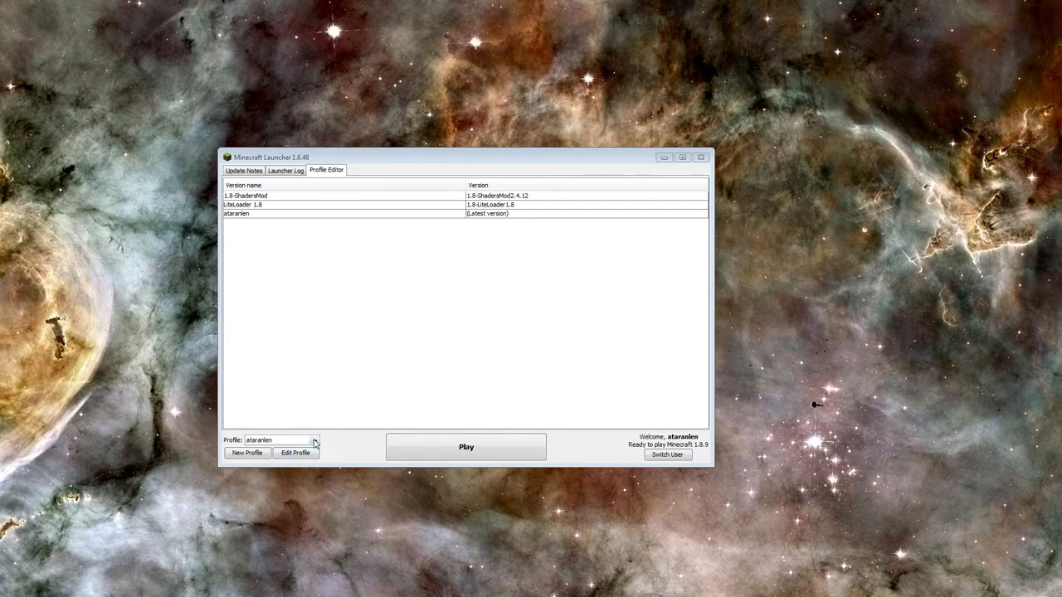
# From the 'Anticheat for Minecraft Forge 1.8' thread on minetexas.com, save CivCraftAC-2.0 and the Windows Forge installer
pyautogui.click(314, 442)
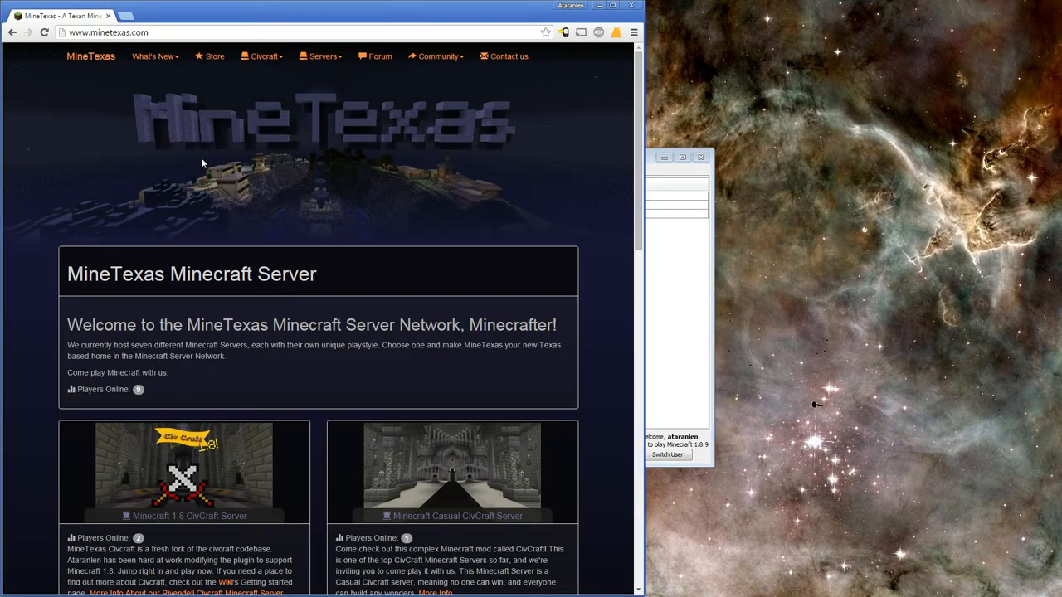
pyautogui.moveTo(262, 50)
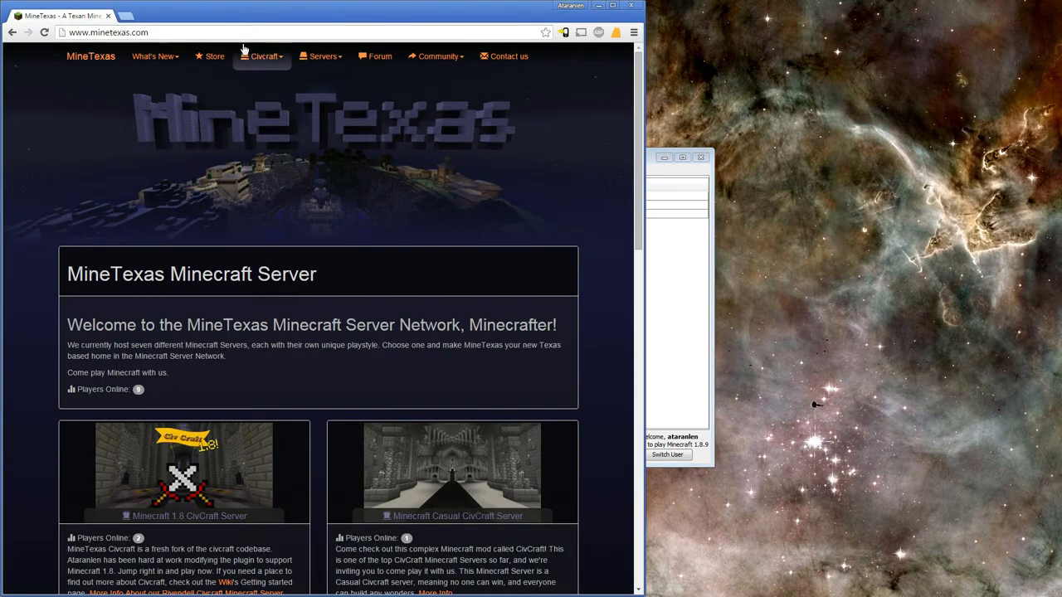
pyautogui.click(264, 56)
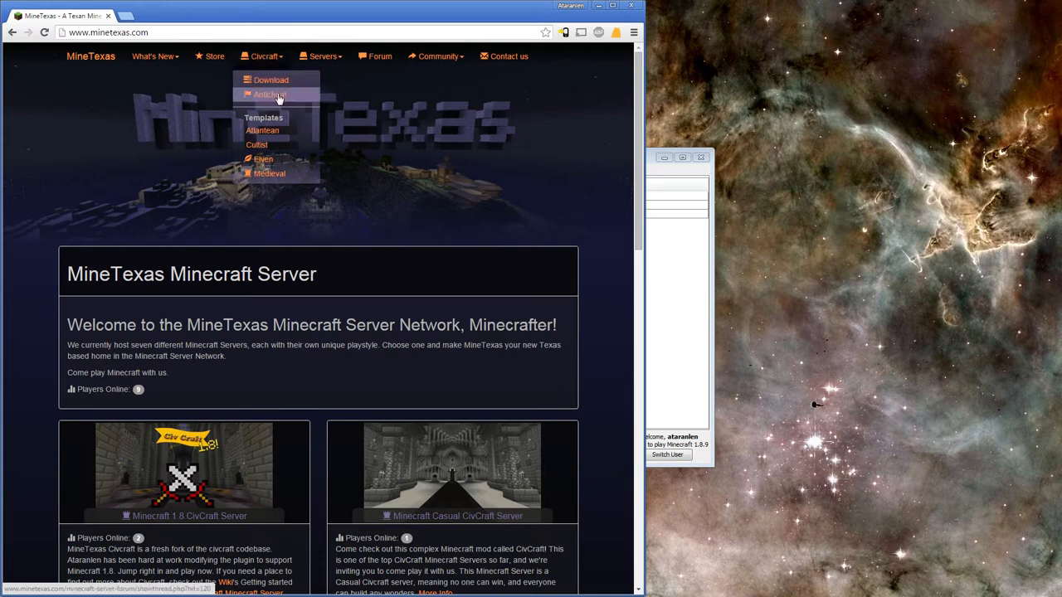
pyautogui.click(268, 93)
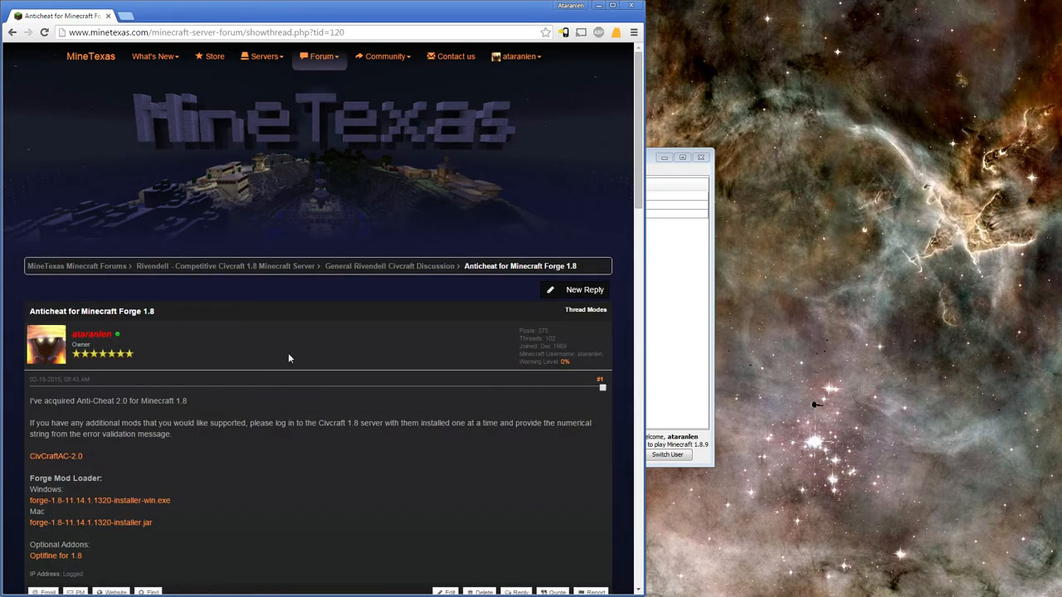
pyautogui.scroll(-3)
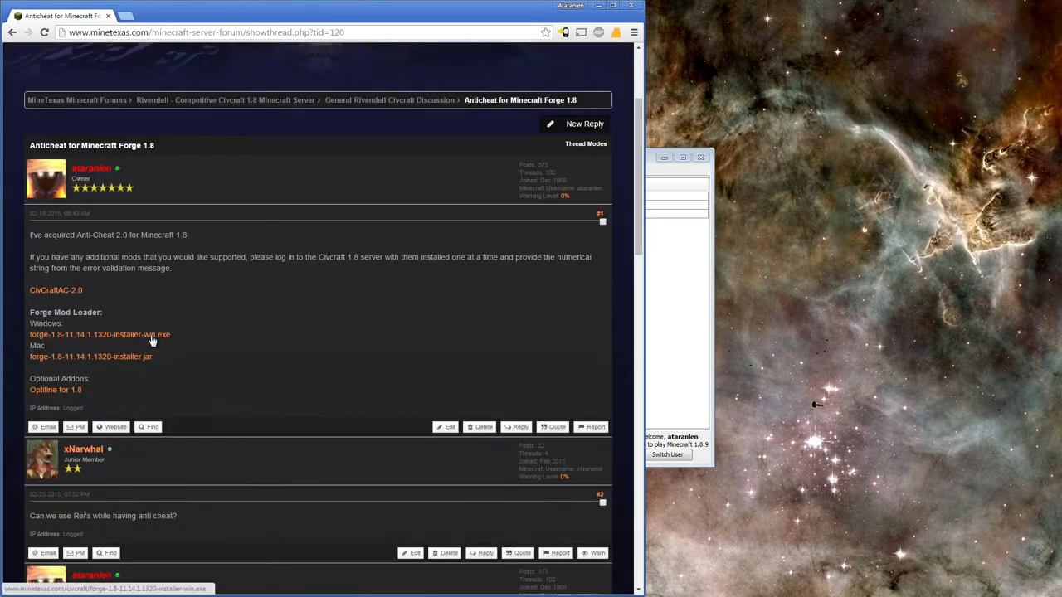
pyautogui.rightClick(99, 335)
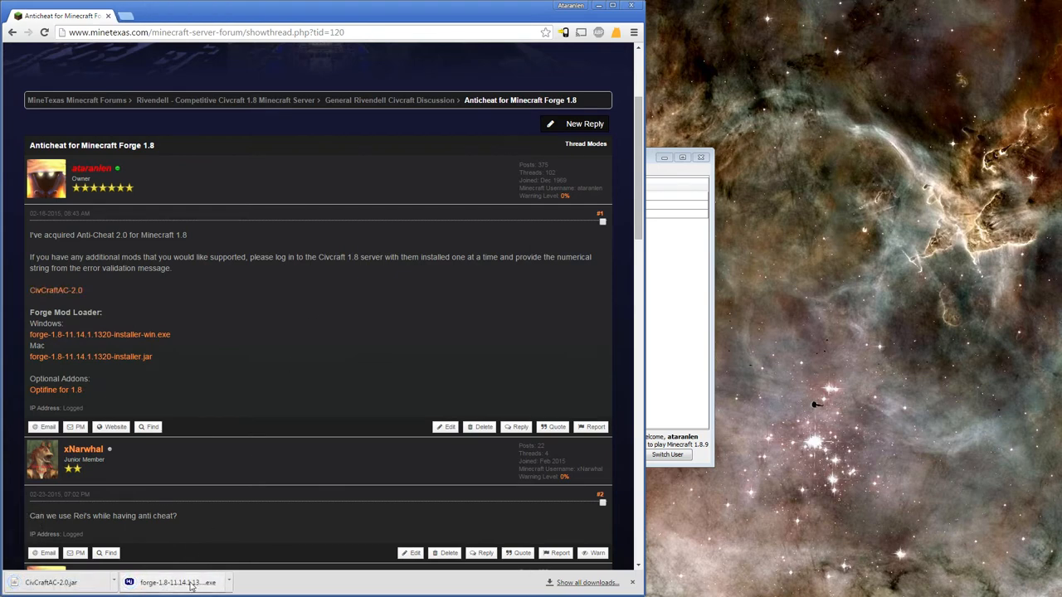
# Run the Forge 11.14.1.1320 installer with Install client and confirm the Complete message
pyautogui.click(176, 583)
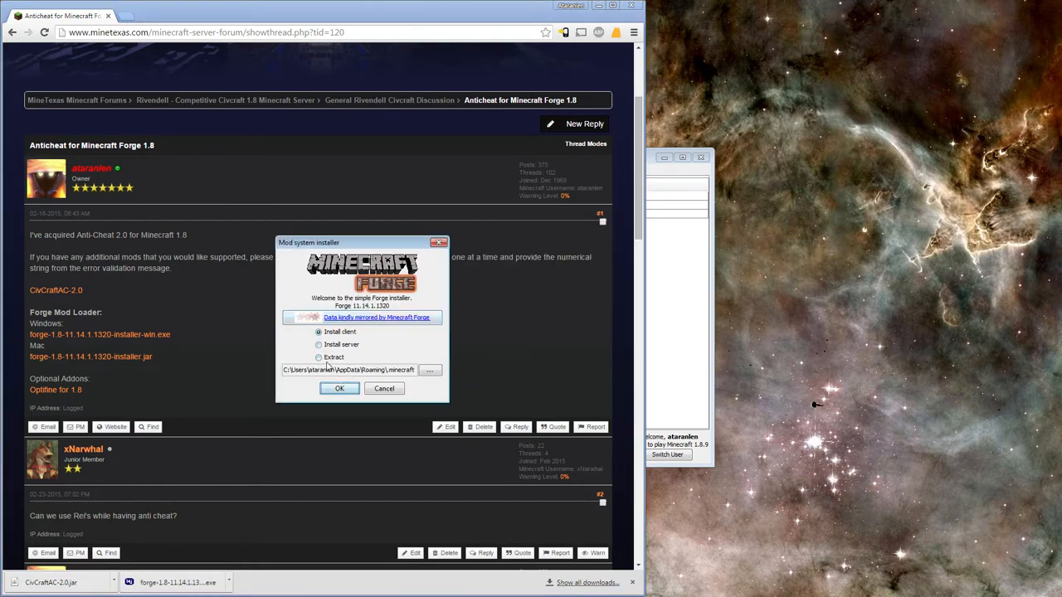
pyautogui.moveTo(342, 343)
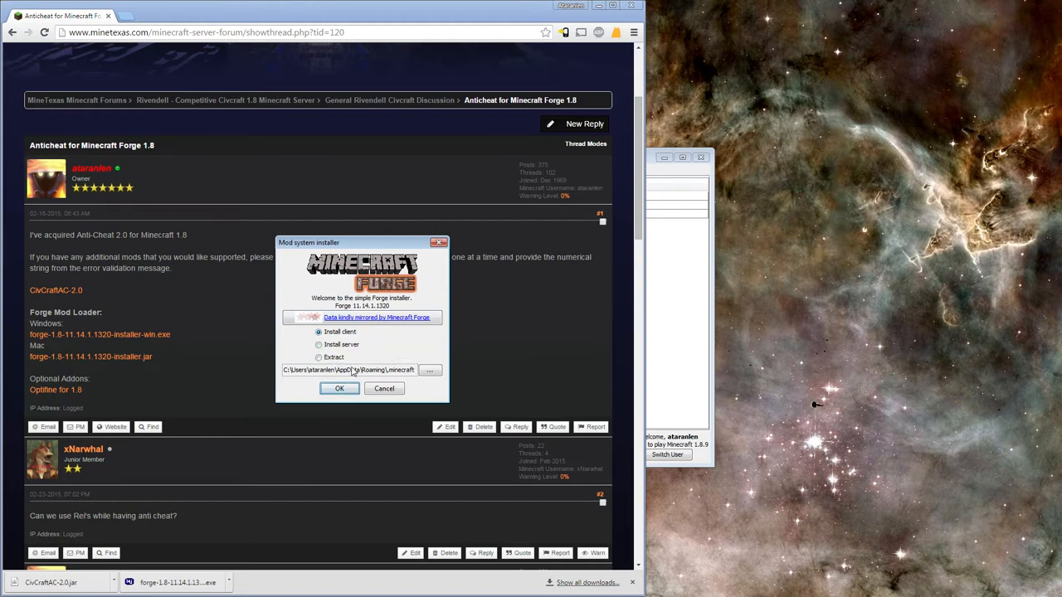
pyautogui.click(339, 388)
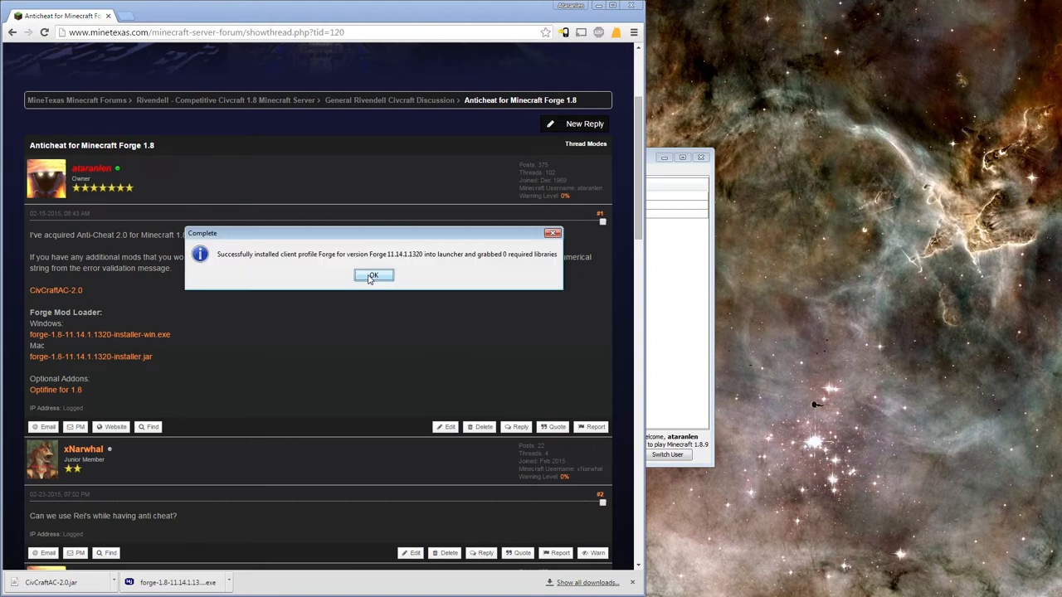
pyautogui.moveTo(422, 262)
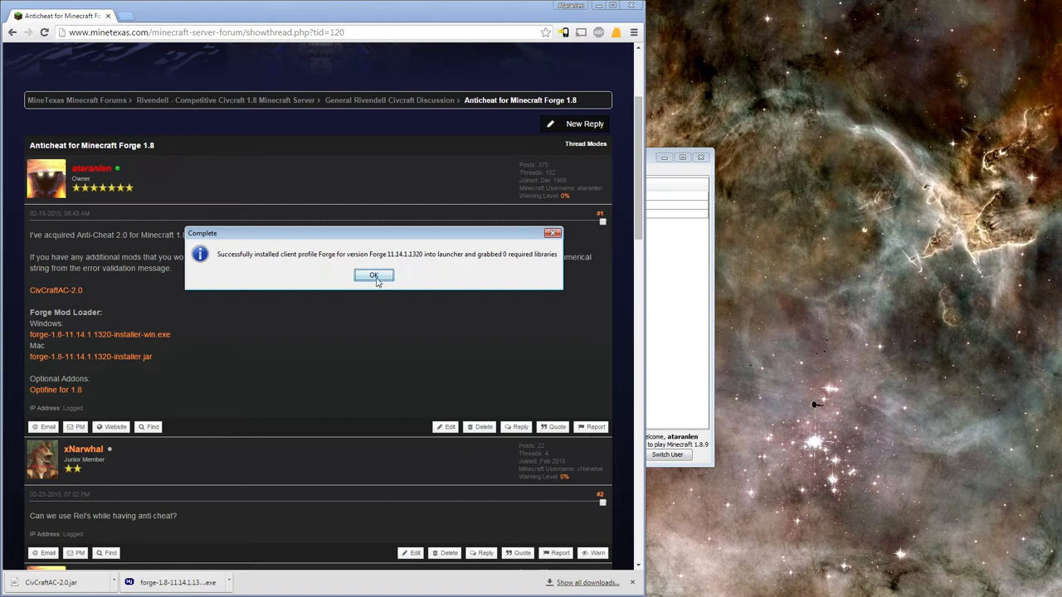
pyautogui.click(373, 275)
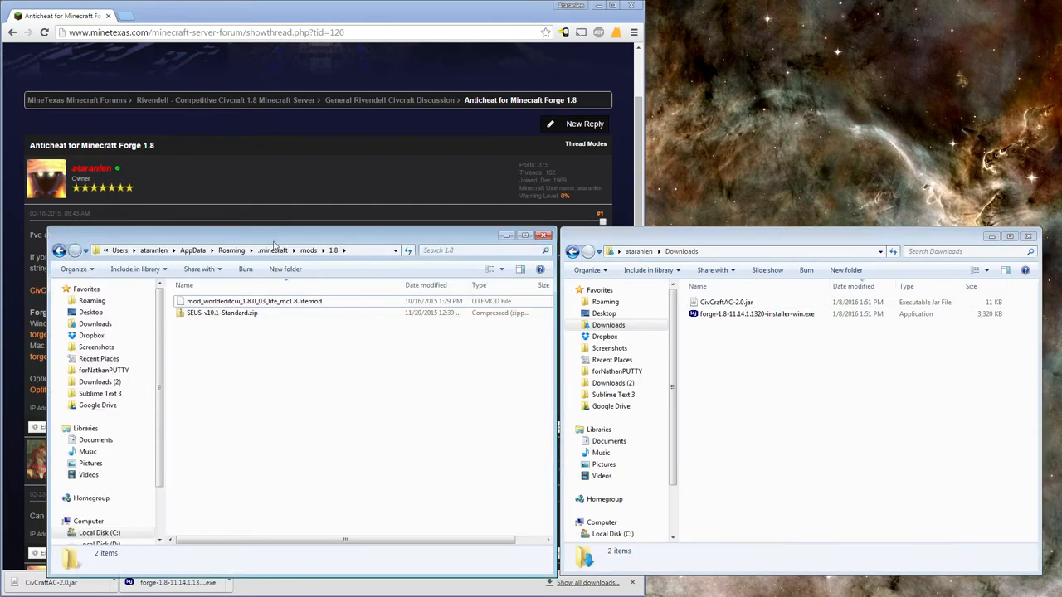
pyautogui.moveTo(289, 256)
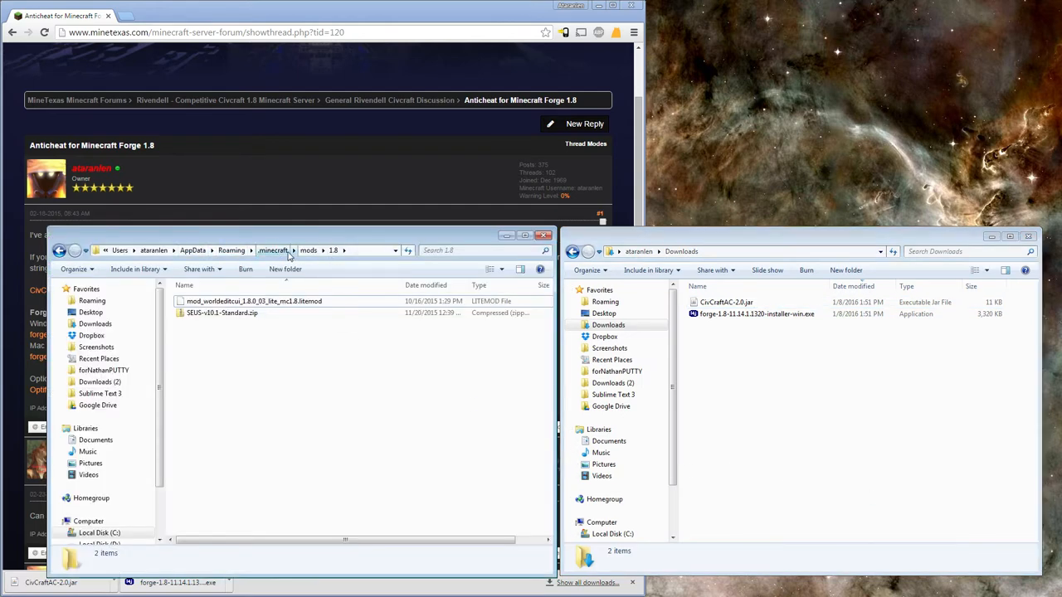
# Drag CivCraftAC-2.0.jar from Downloads into the .minecraft\mods\1.8 folder
pyautogui.click(726, 302)
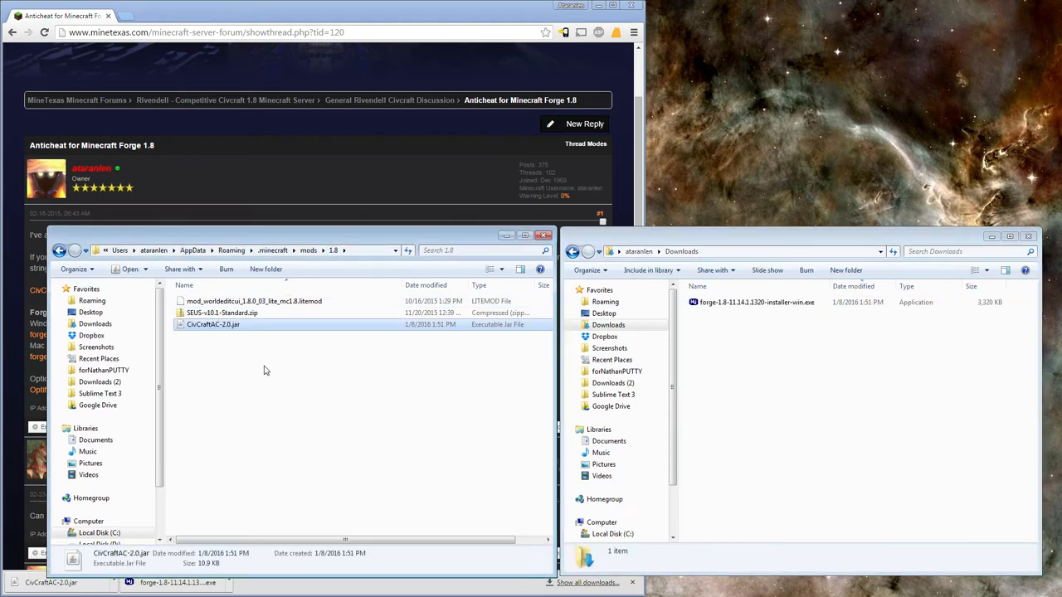
pyautogui.moveTo(235, 393)
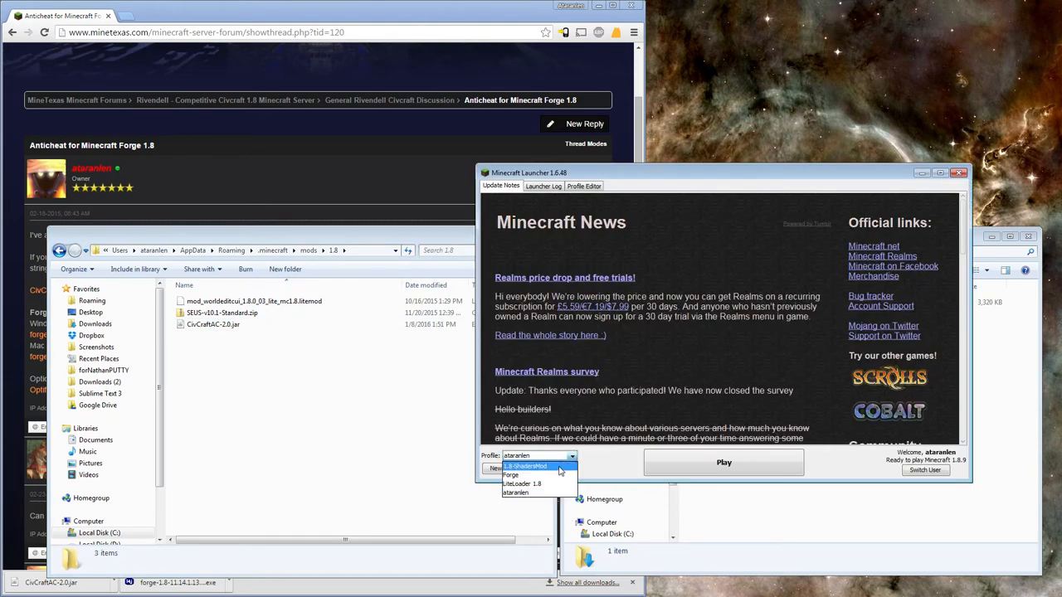
# Select the Forge profile in the launcher and start Minecraft 1.8
pyautogui.click(511, 474)
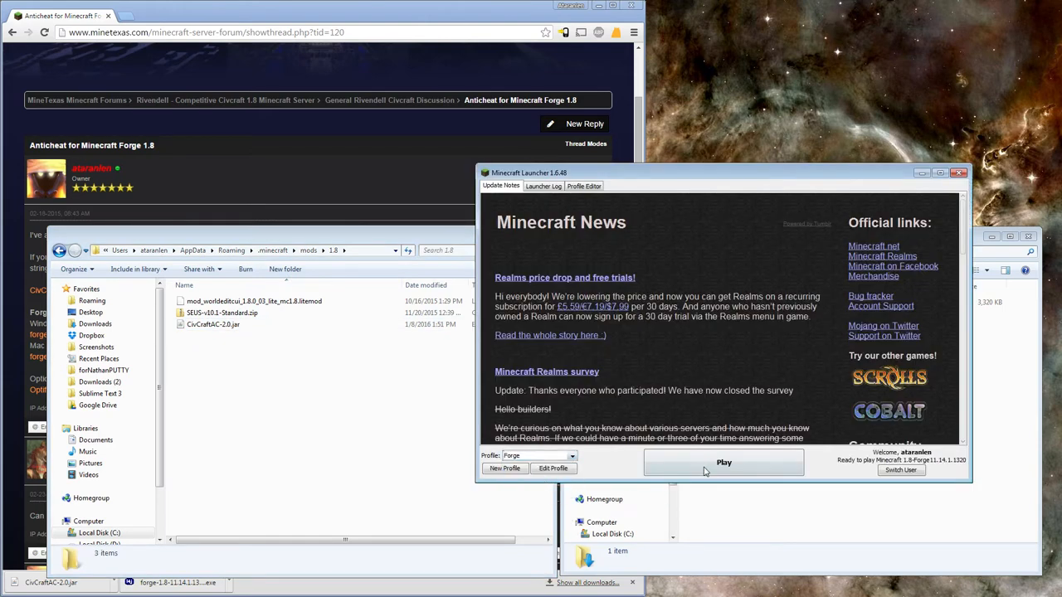
pyautogui.click(723, 461)
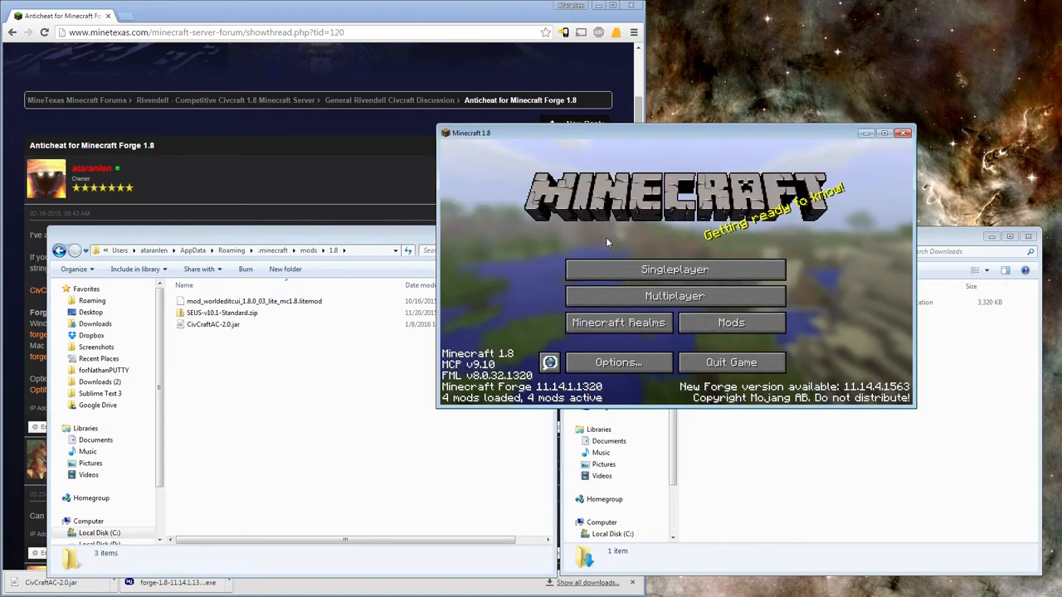
# Check CivCraft Anti-Cheat 2.0 in the Mods list, then join a server from Multiplayer
pyautogui.click(730, 322)
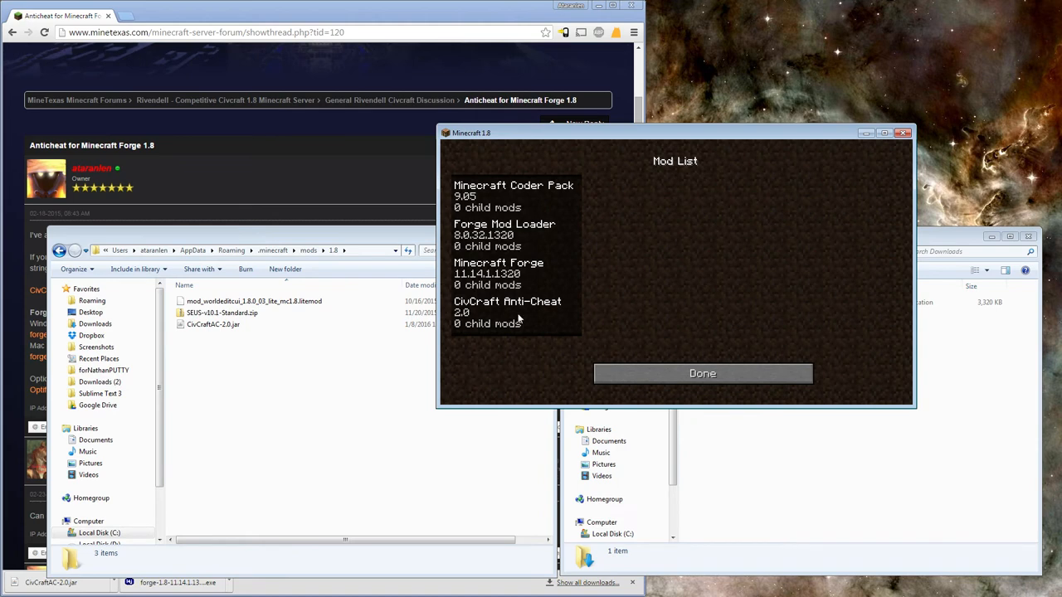
pyautogui.click(508, 312)
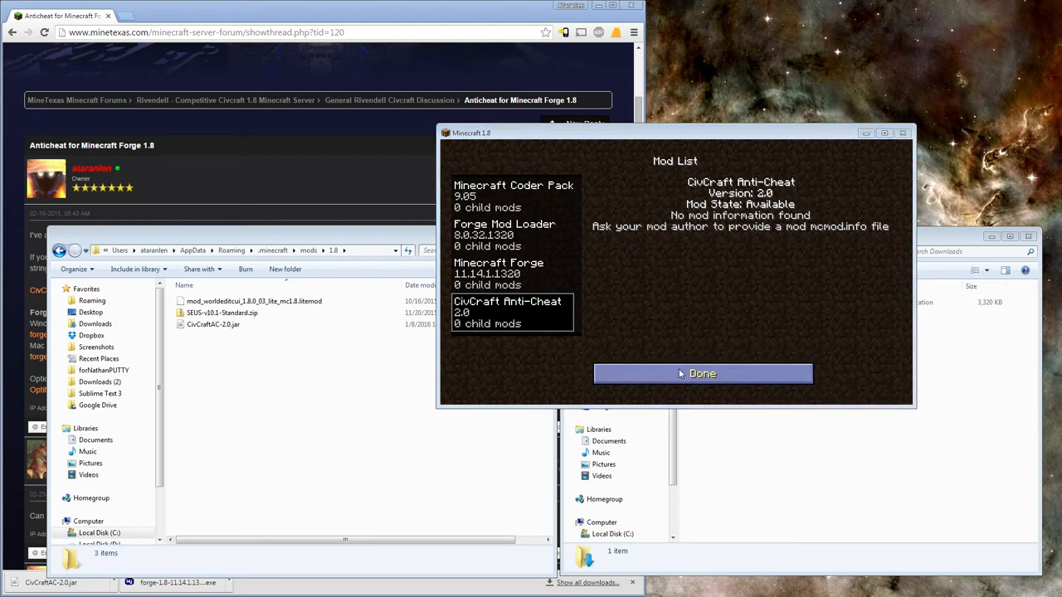
pyautogui.click(702, 373)
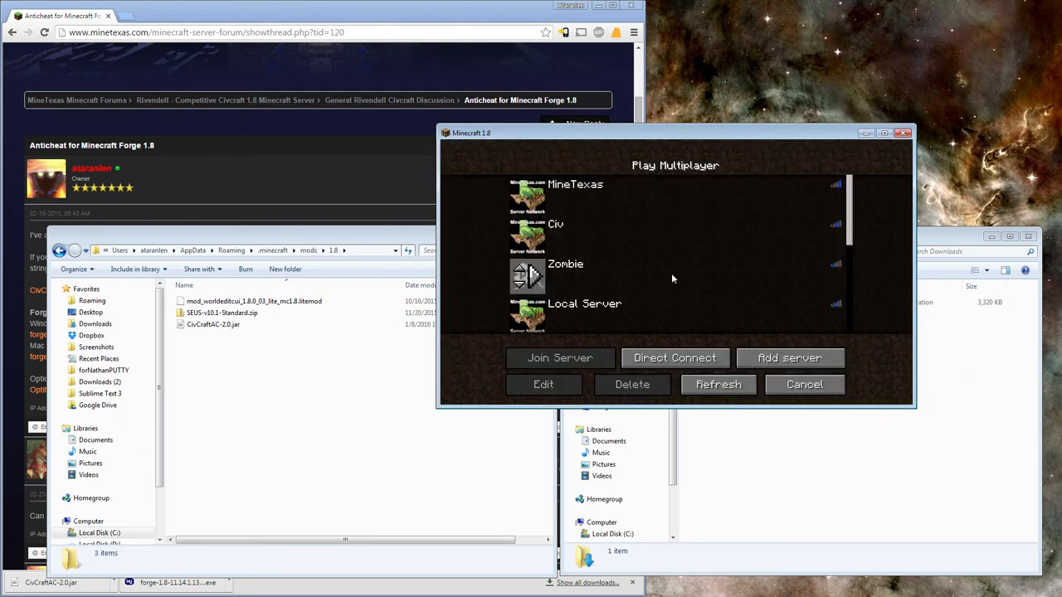
pyautogui.click(560, 358)
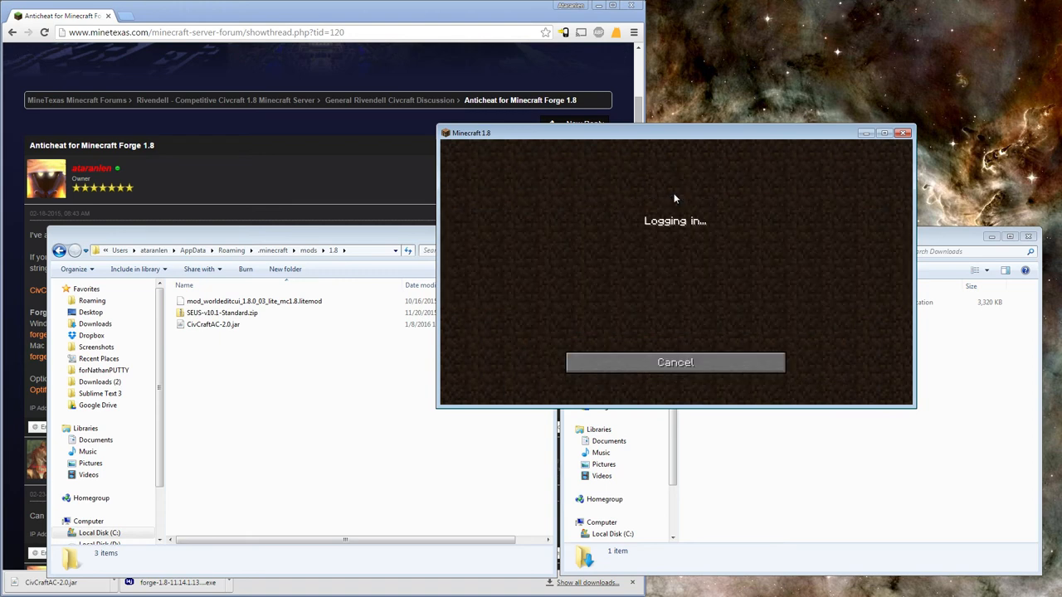